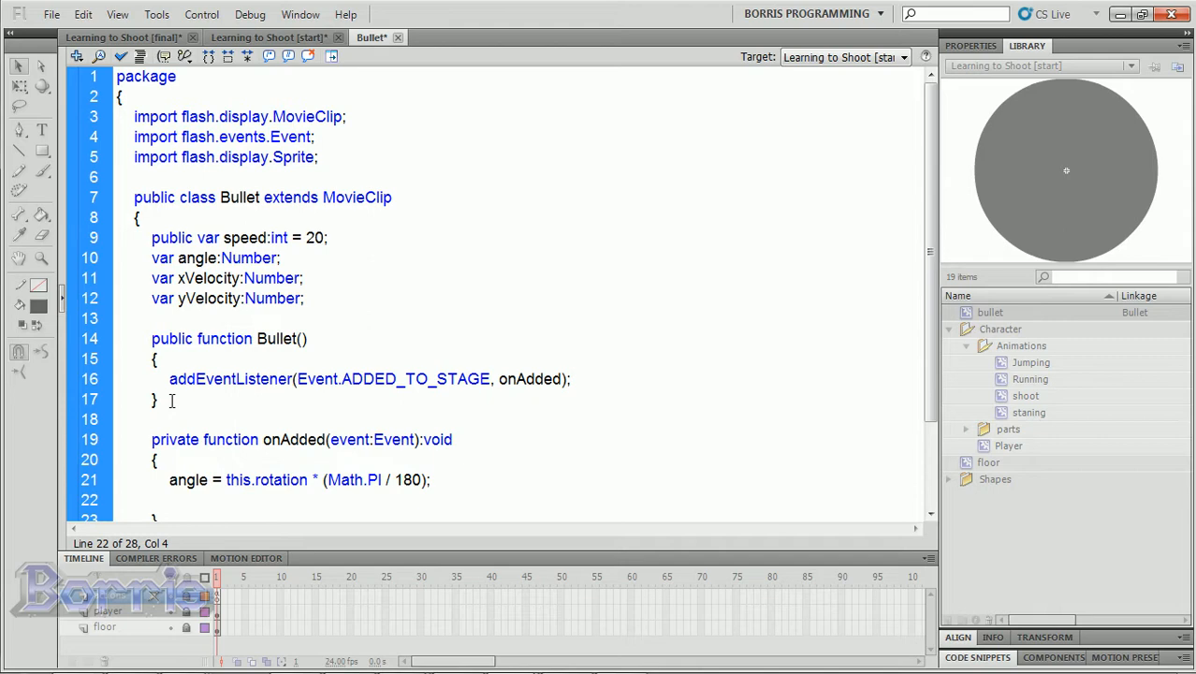
{"action": "type", "text": "yVelocity = Math.sin(ar"}
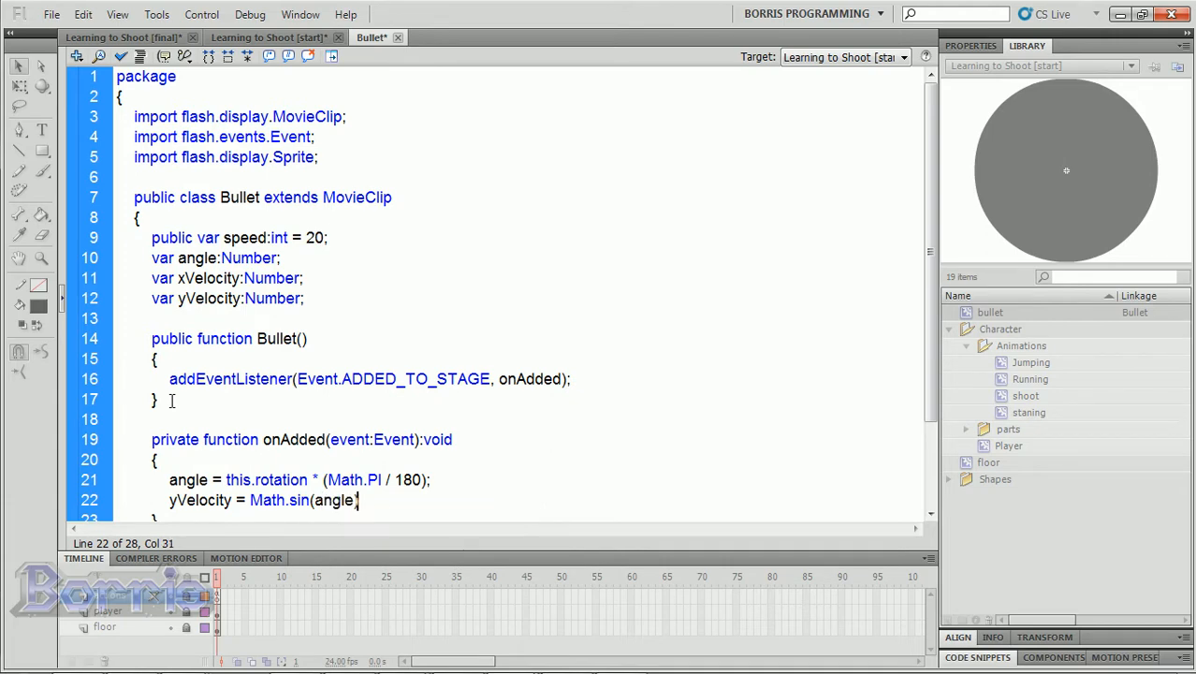
{"action": "type", "text": "*"}
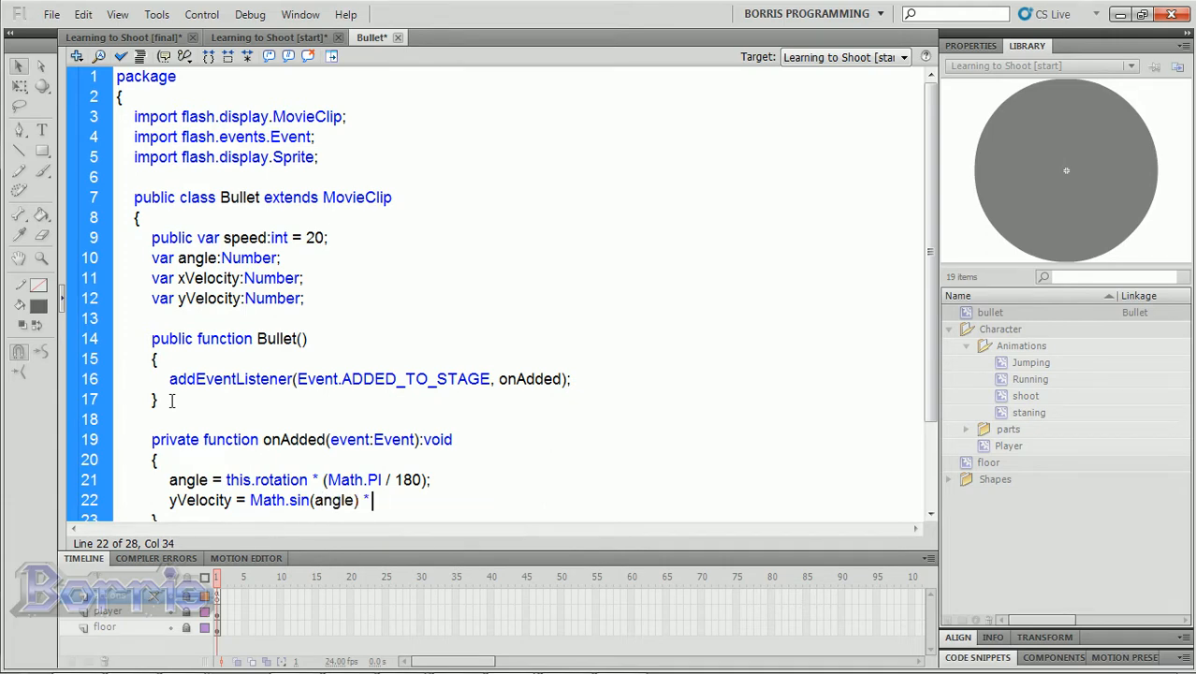
{"action": "type", "text": "speed;"}
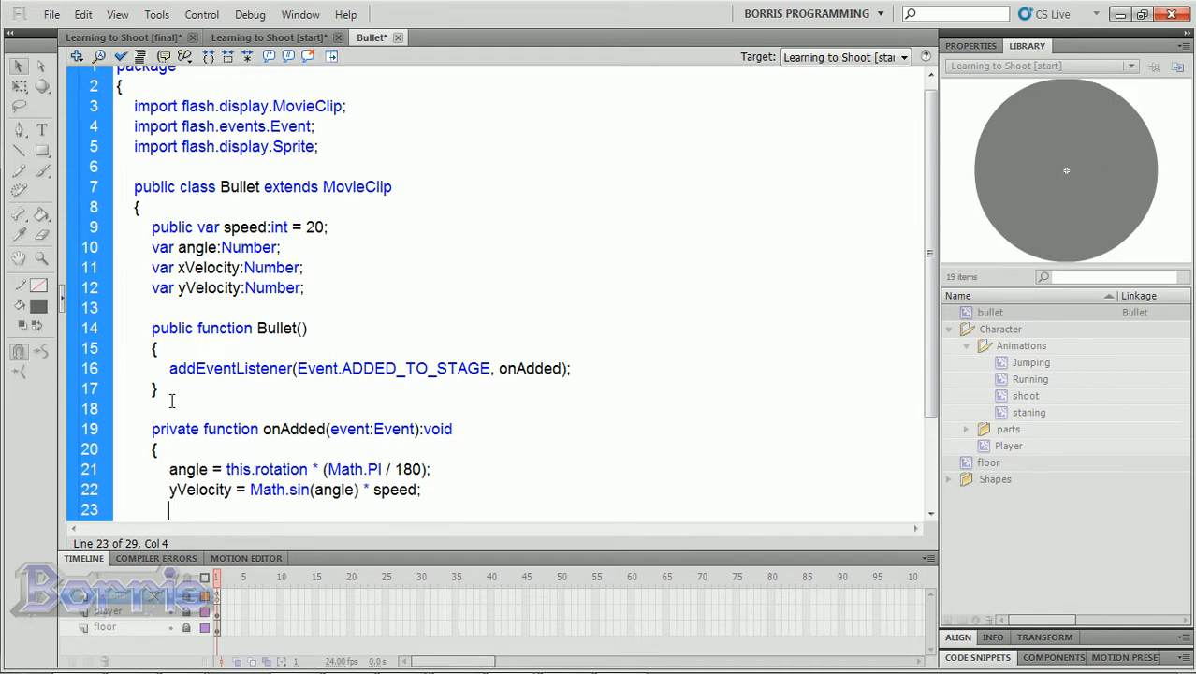
{"action": "type", "text": "xVelocity = Math"}
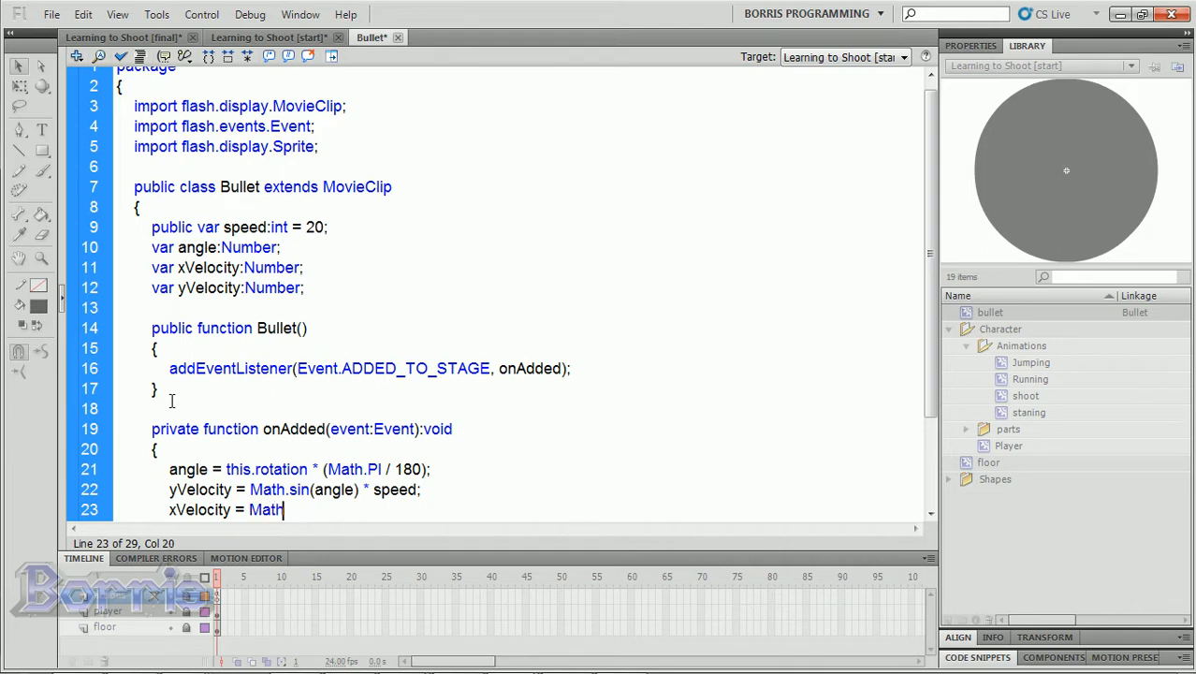
{"action": "type", "text": ".cos(angle) * speed;"}
{"action": "type", "text": "if( x <"}
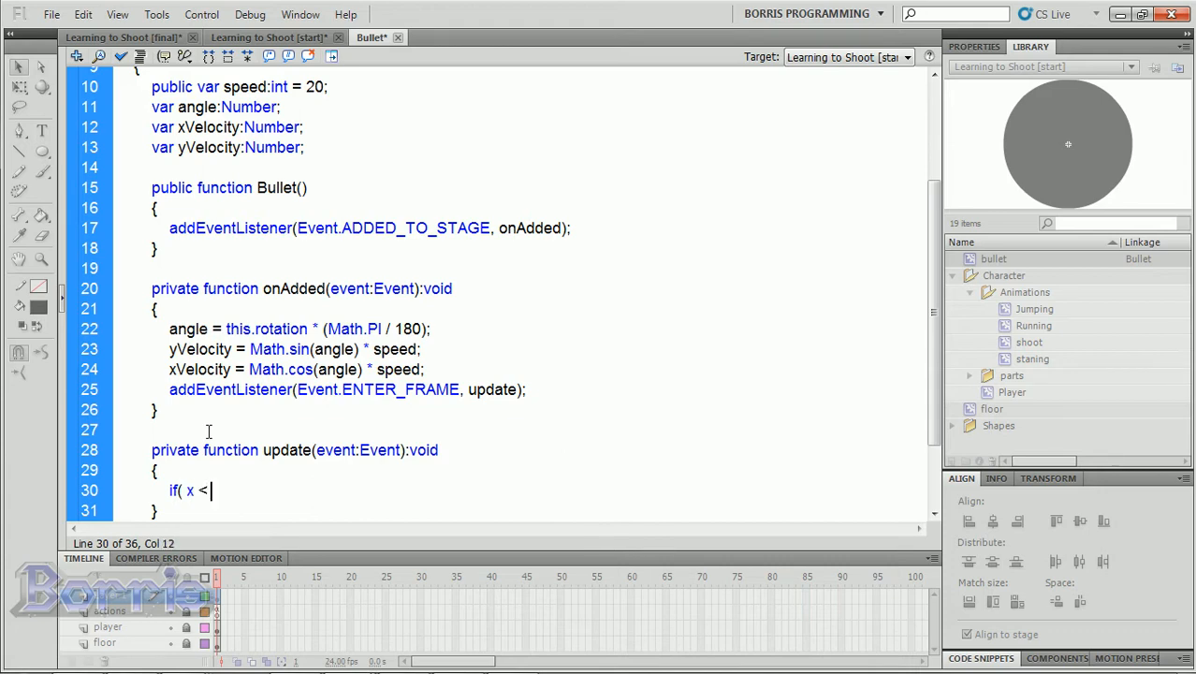
{"action": "type", "text": "0 || x > stage.stageWidth || y < 0 || y > stage.stageHeight"}
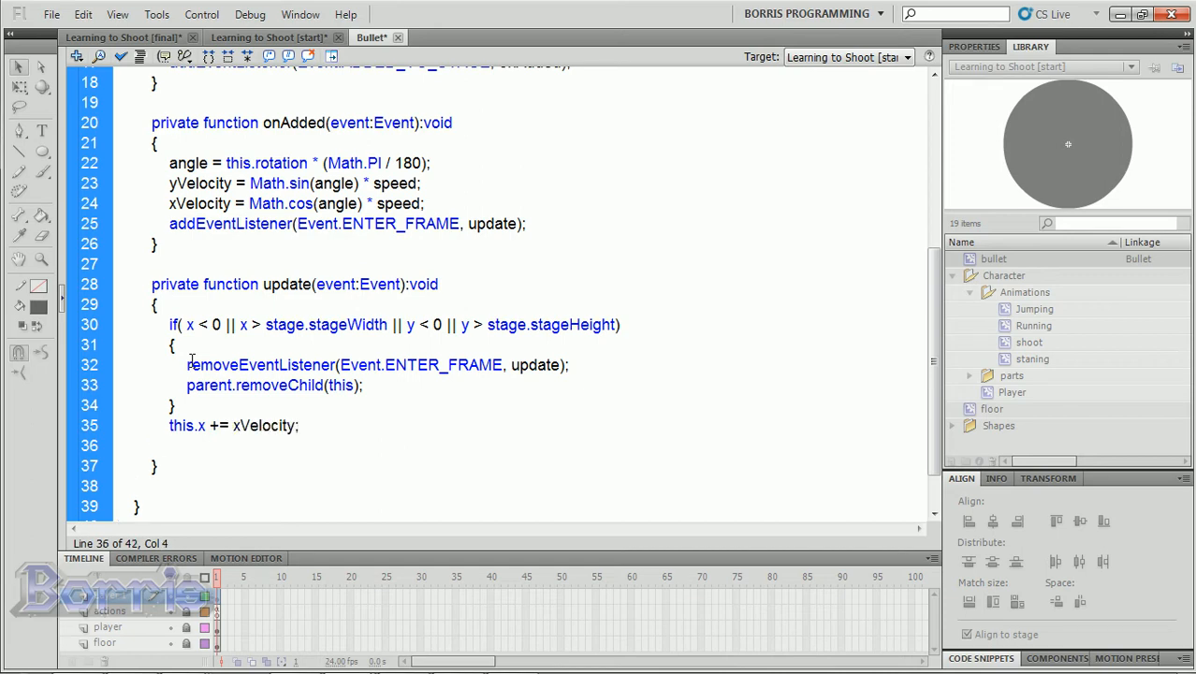
{"action": "type", "text": "this.y += yVe;ocity;"}
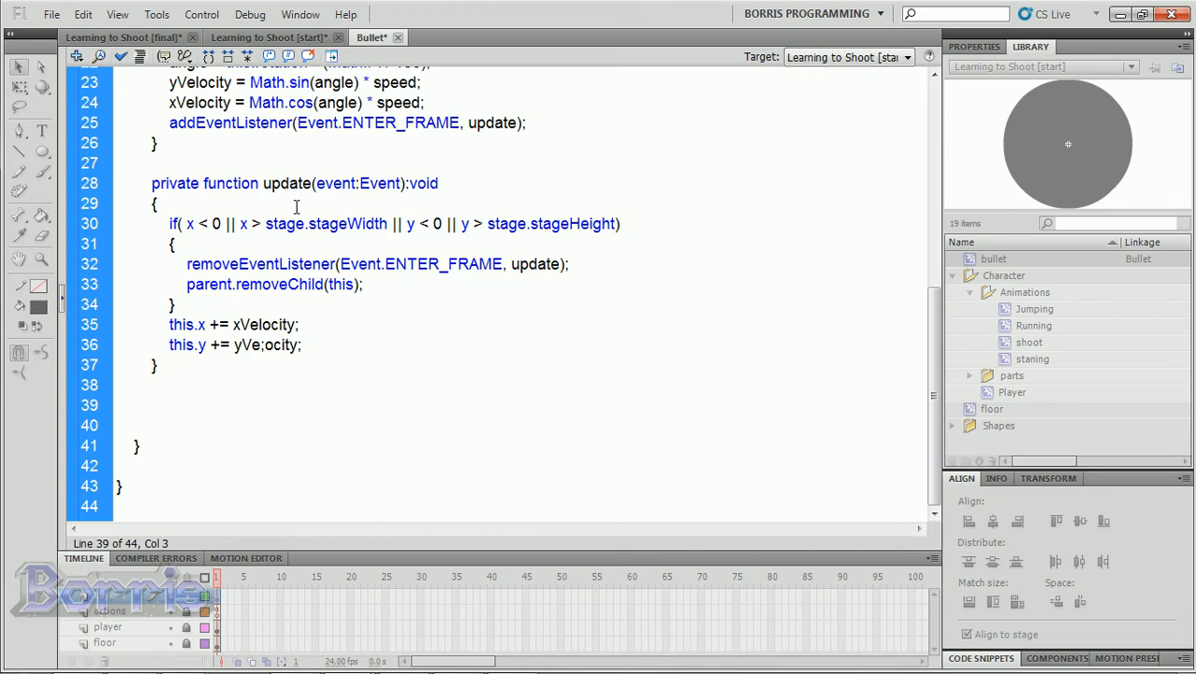
{"action": "type", "text": "public function removeListeners():void"}
{"action": "type", "text": "{"}
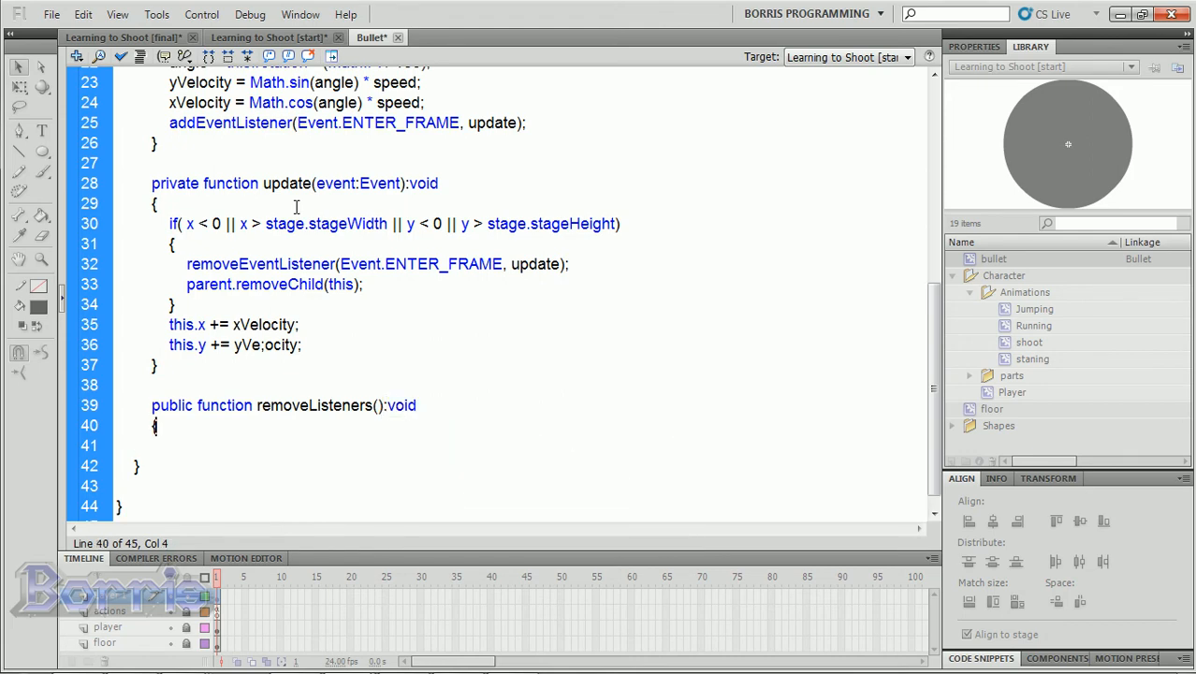